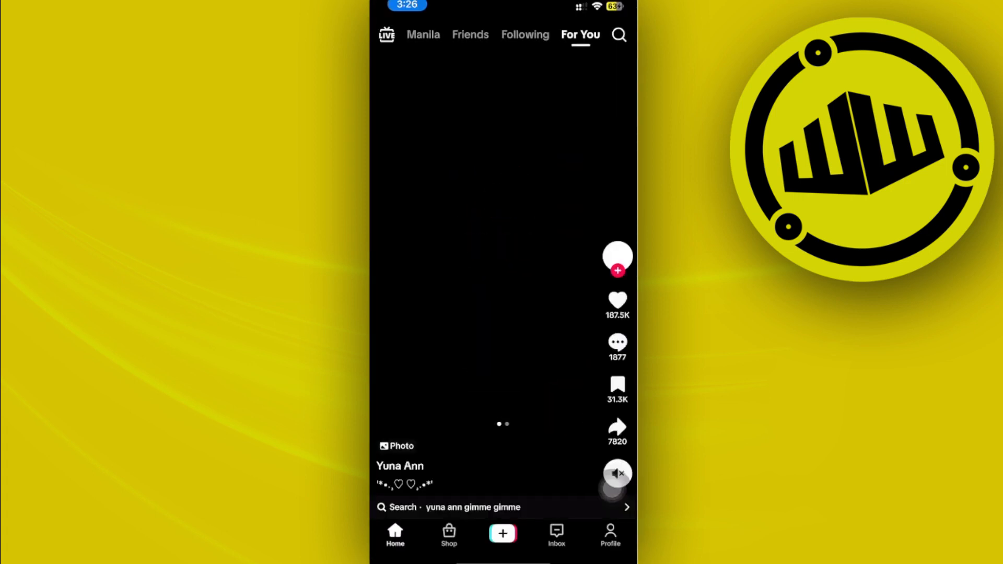
Step: From your TikTok profile's menu, open the Settings and privacy page
click(609, 535)
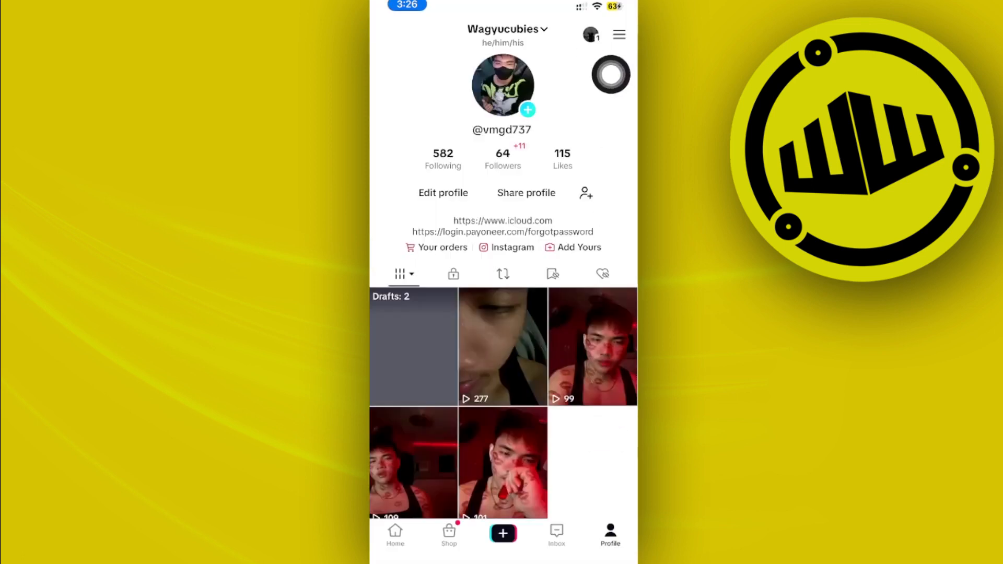
click(618, 34)
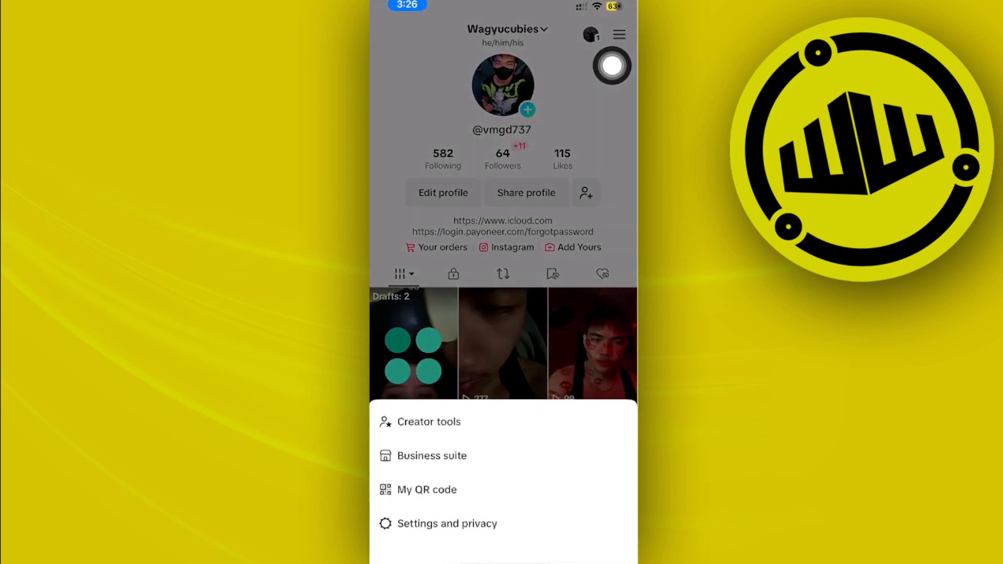
click(448, 523)
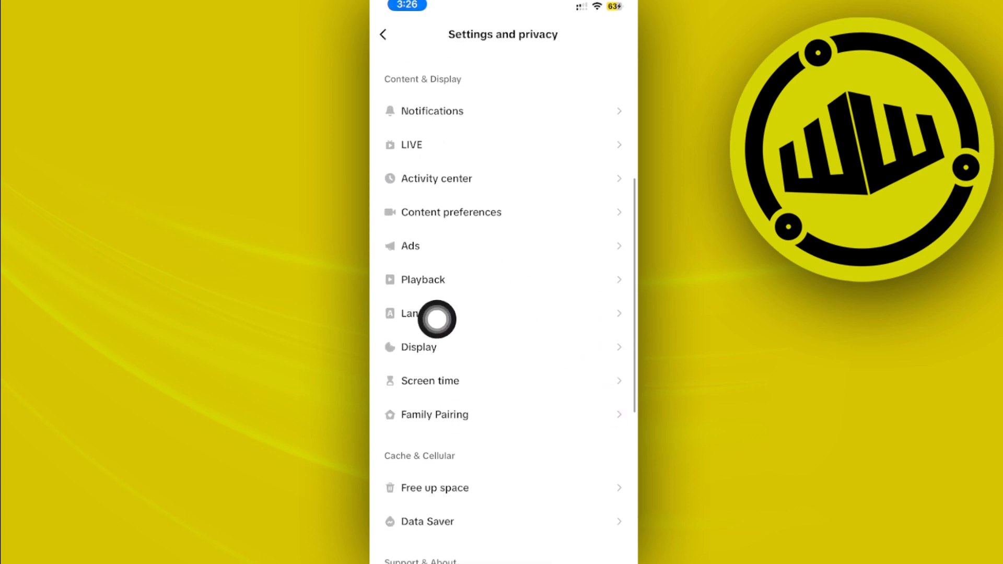
Step: Open Playback settings to look for a picture-in-picture option
click(424, 279)
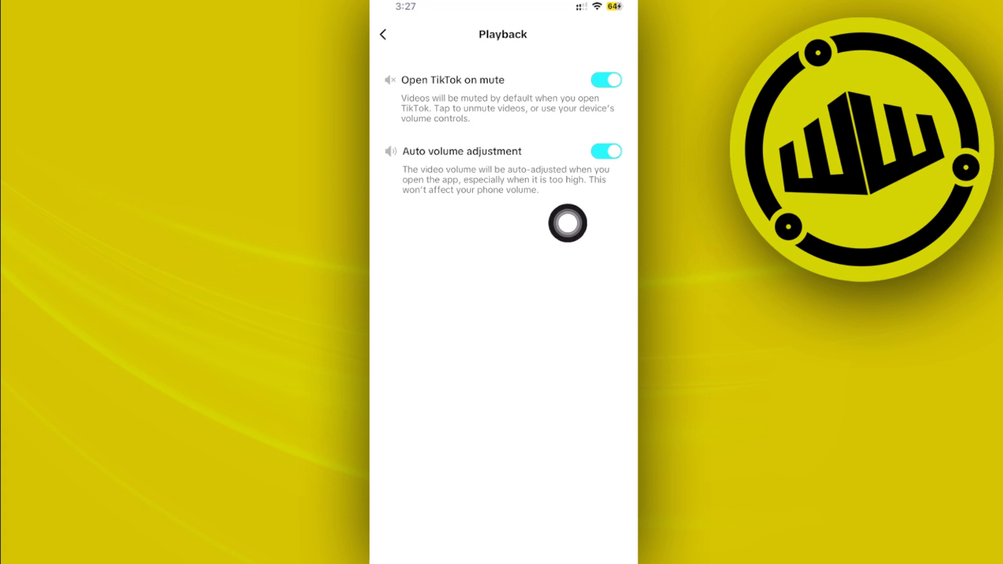
mouse_move(594, 219)
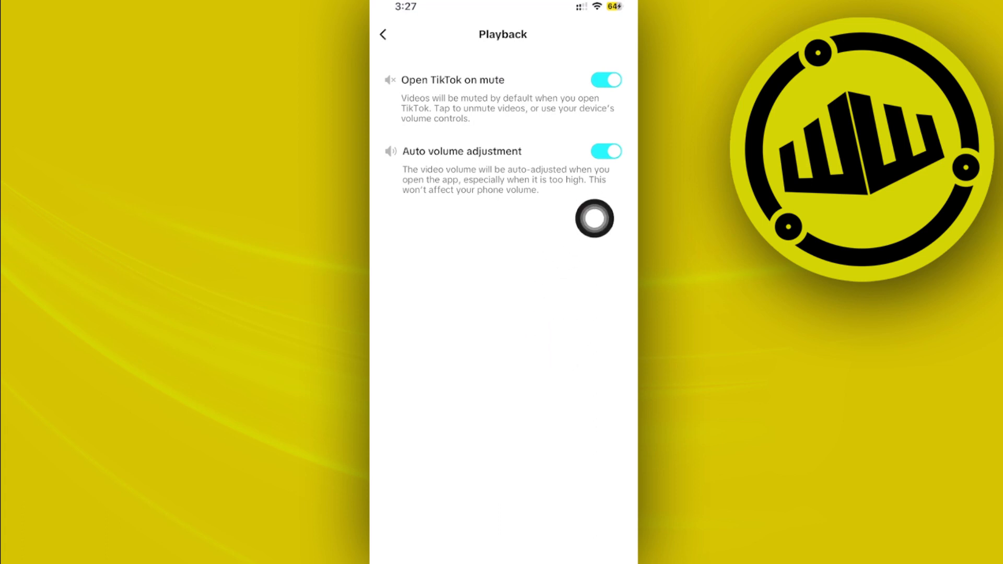
mouse_move(536, 327)
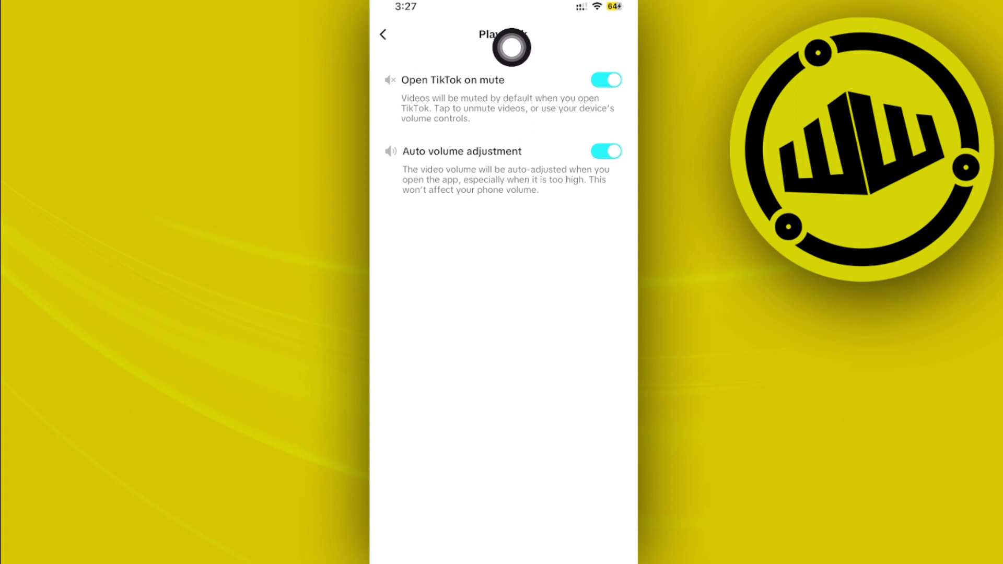
mouse_move(573, 260)
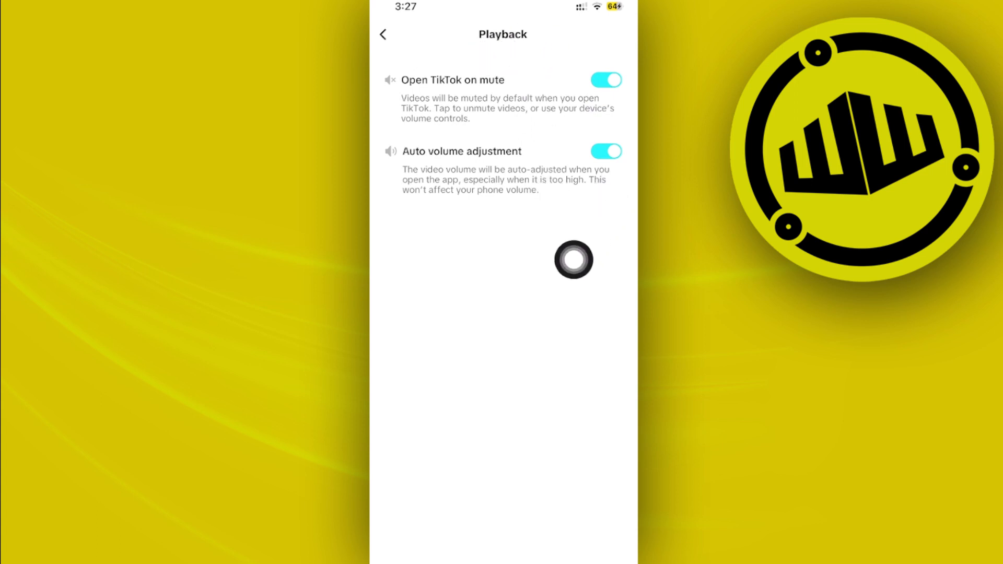
mouse_move(583, 292)
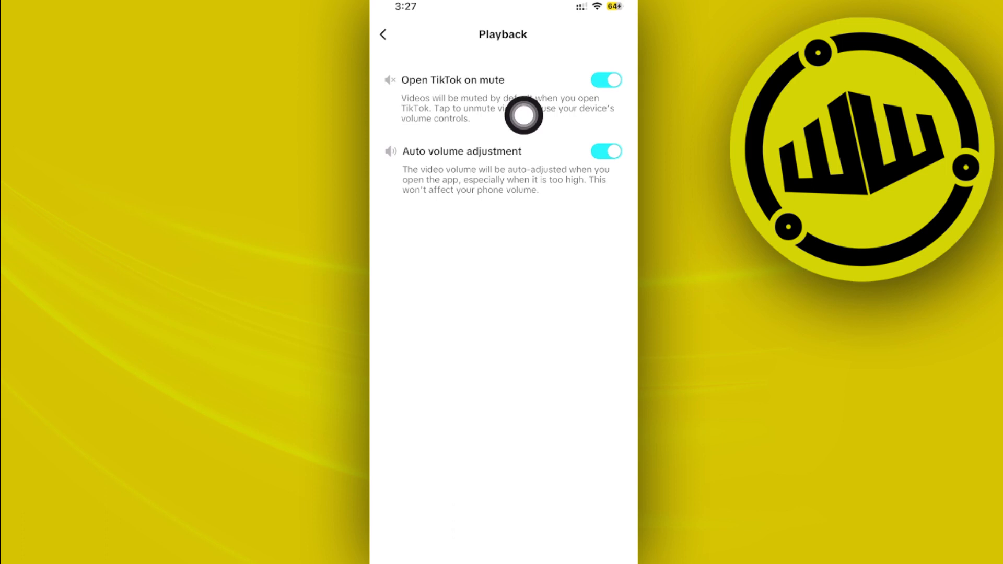
mouse_move(590, 364)
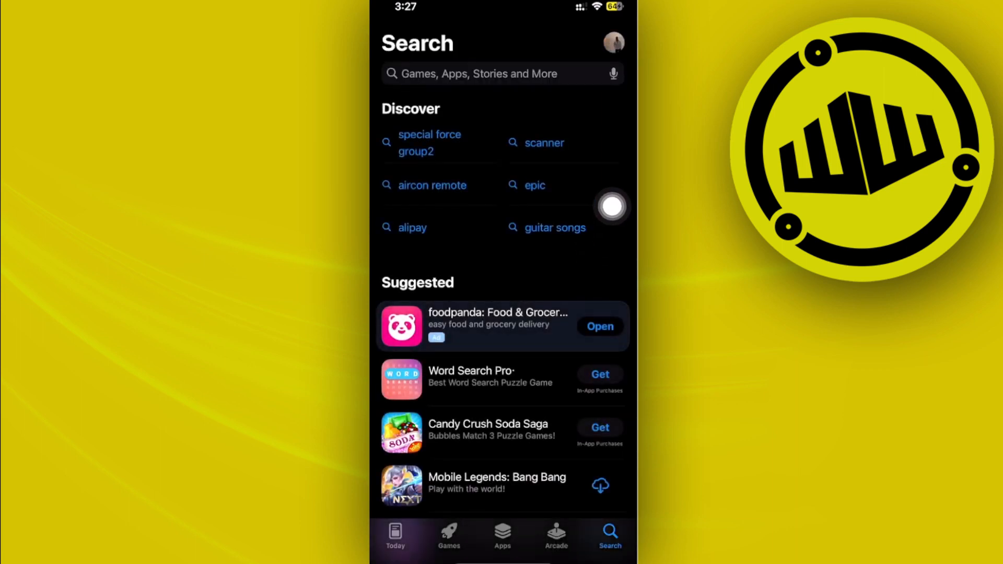
Step: Search the App Store for 'tiktok' and check its listing for an update
click(499, 73)
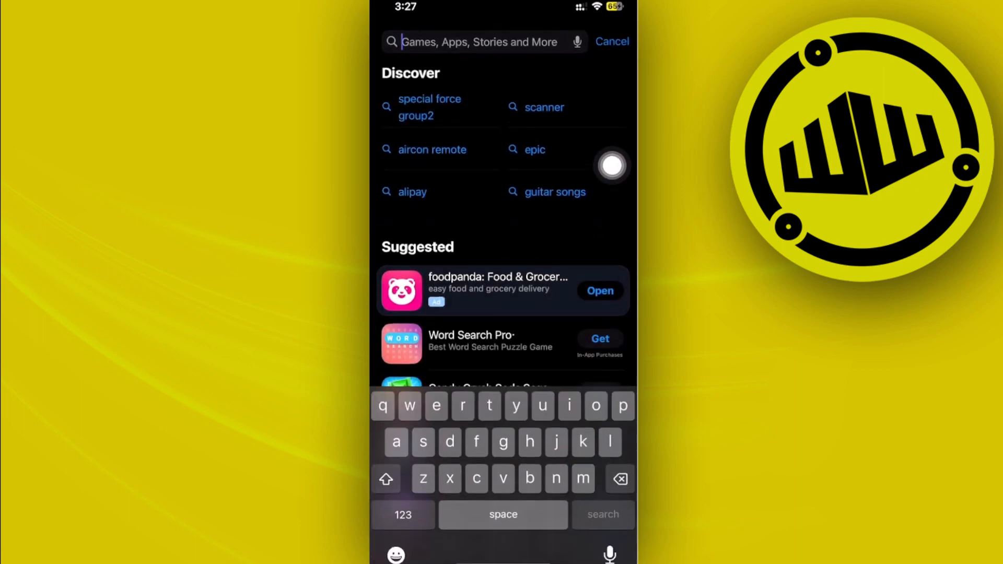
text(tiktok)
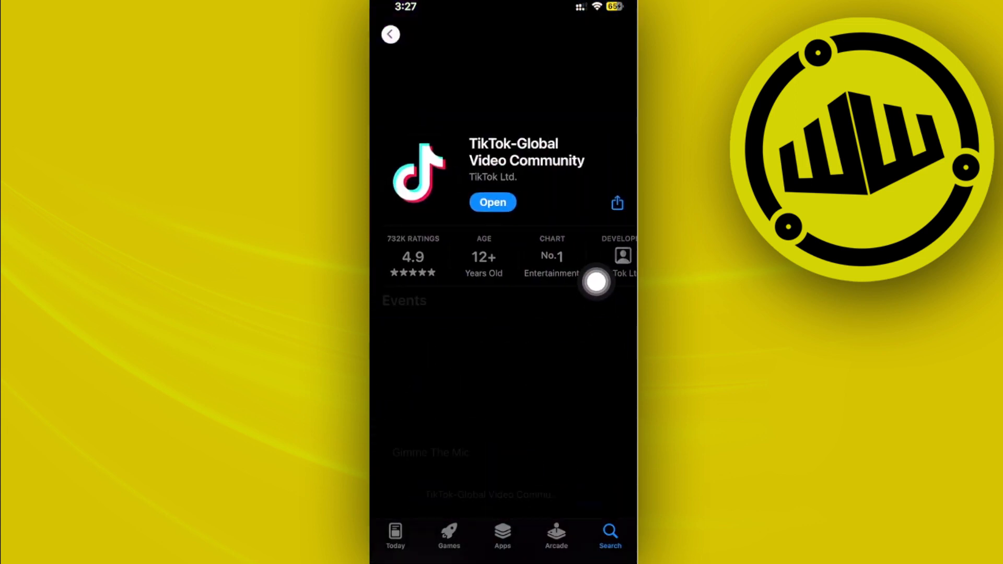
scroll(down, 3)
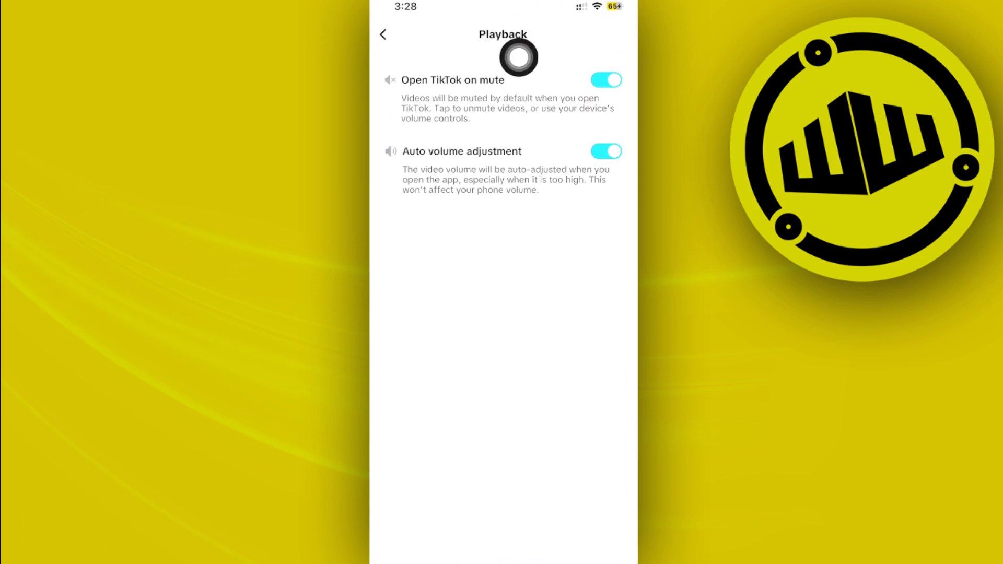
mouse_move(528, 100)
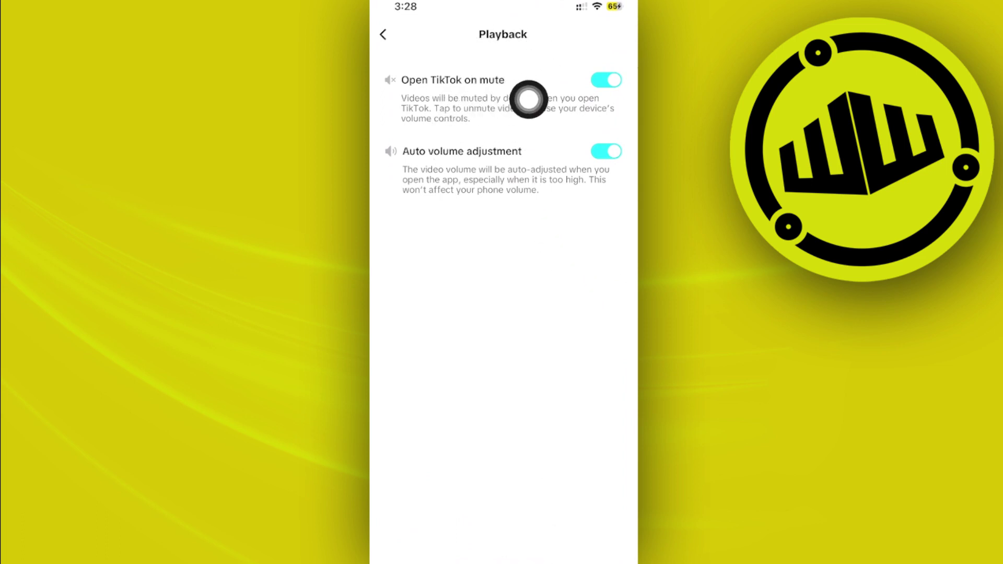
mouse_move(610, 252)
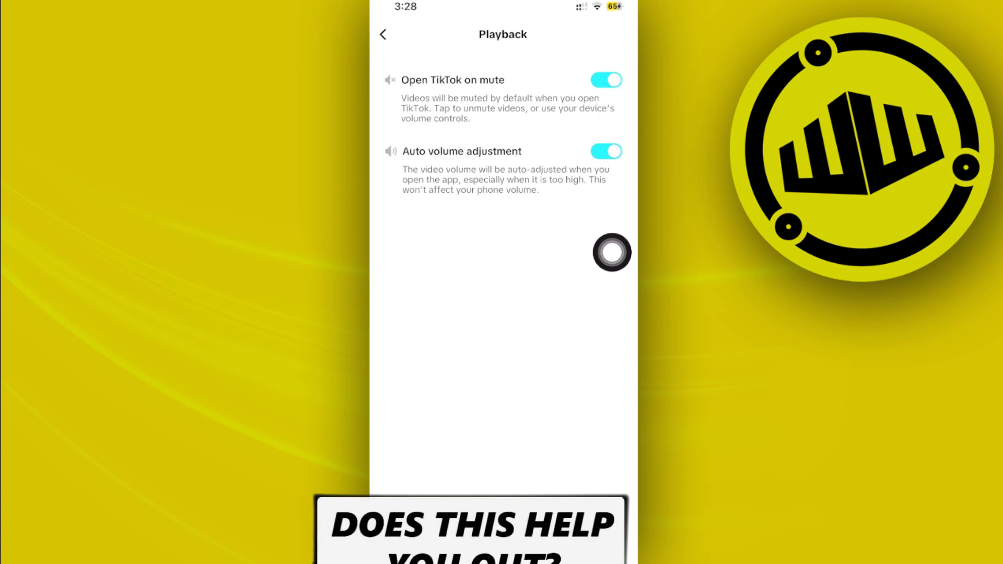